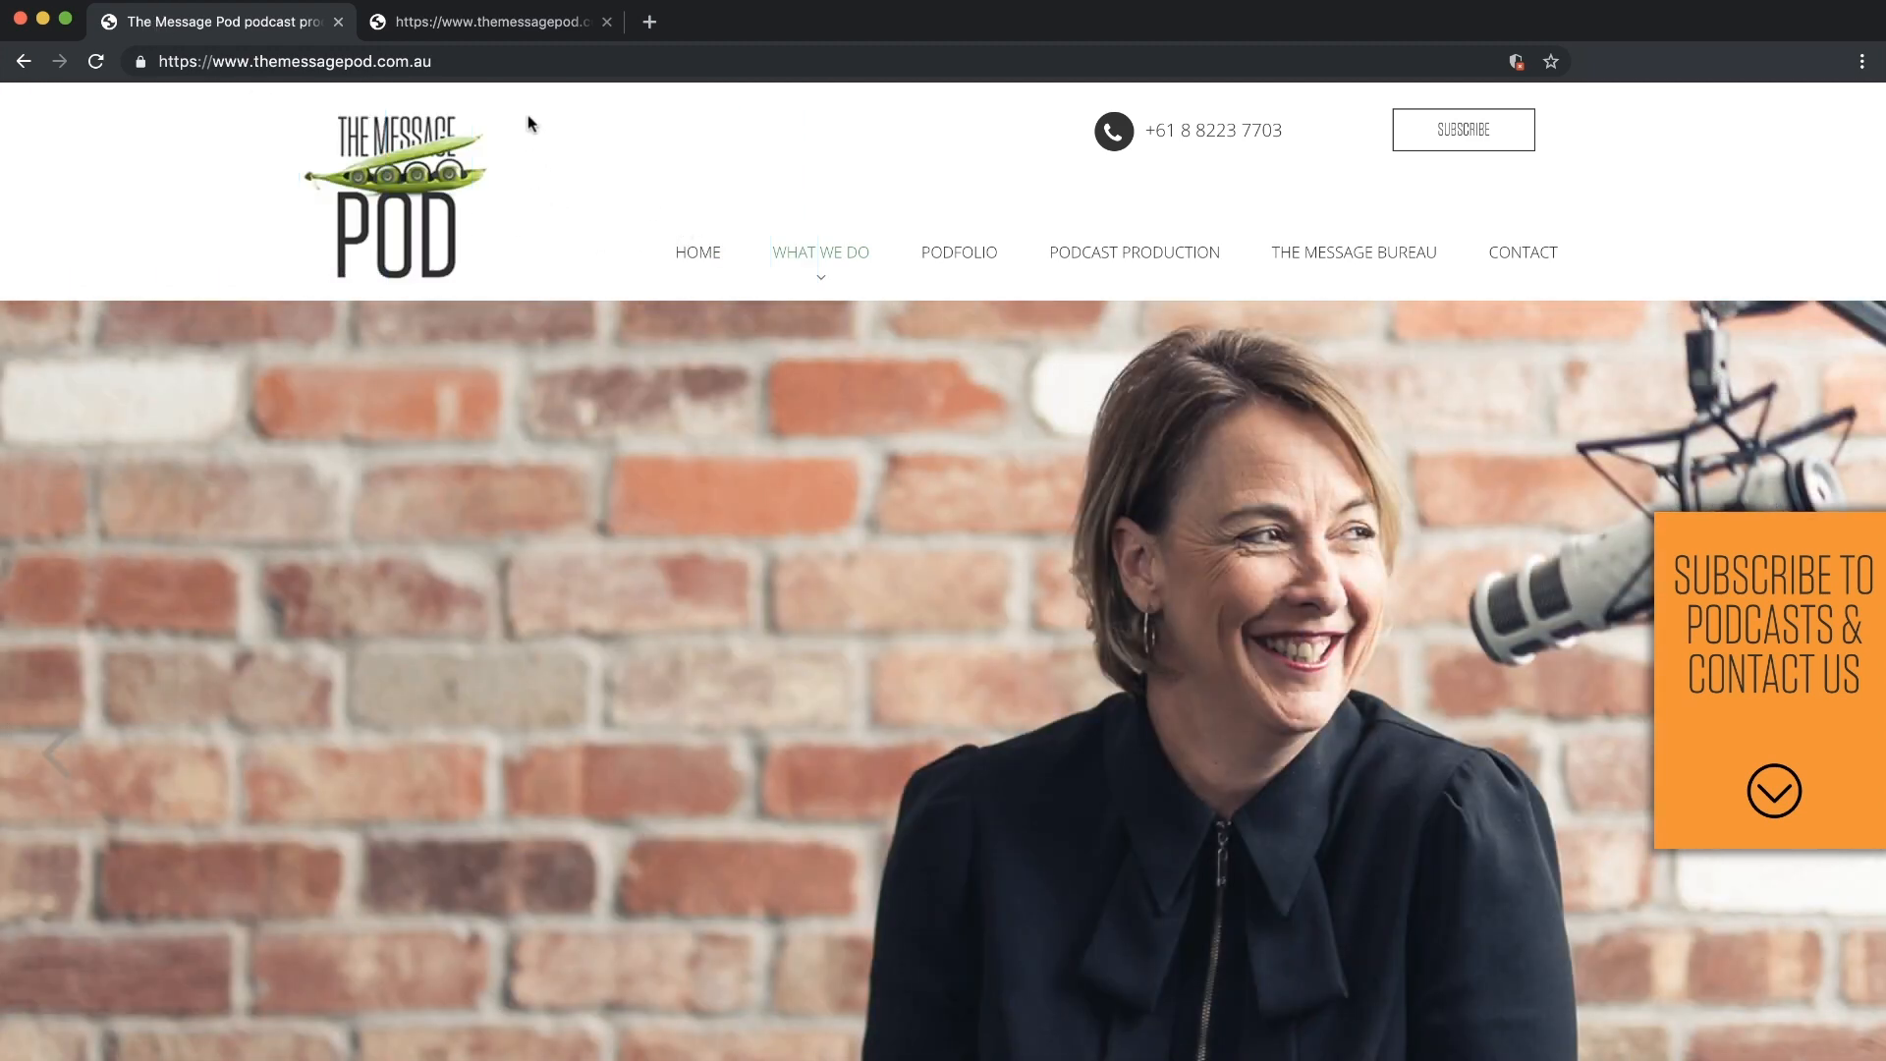
Start a new empty Chrome tab beside the Message Pod website
{"action": "left_click", "coordinate": [295, 61]}
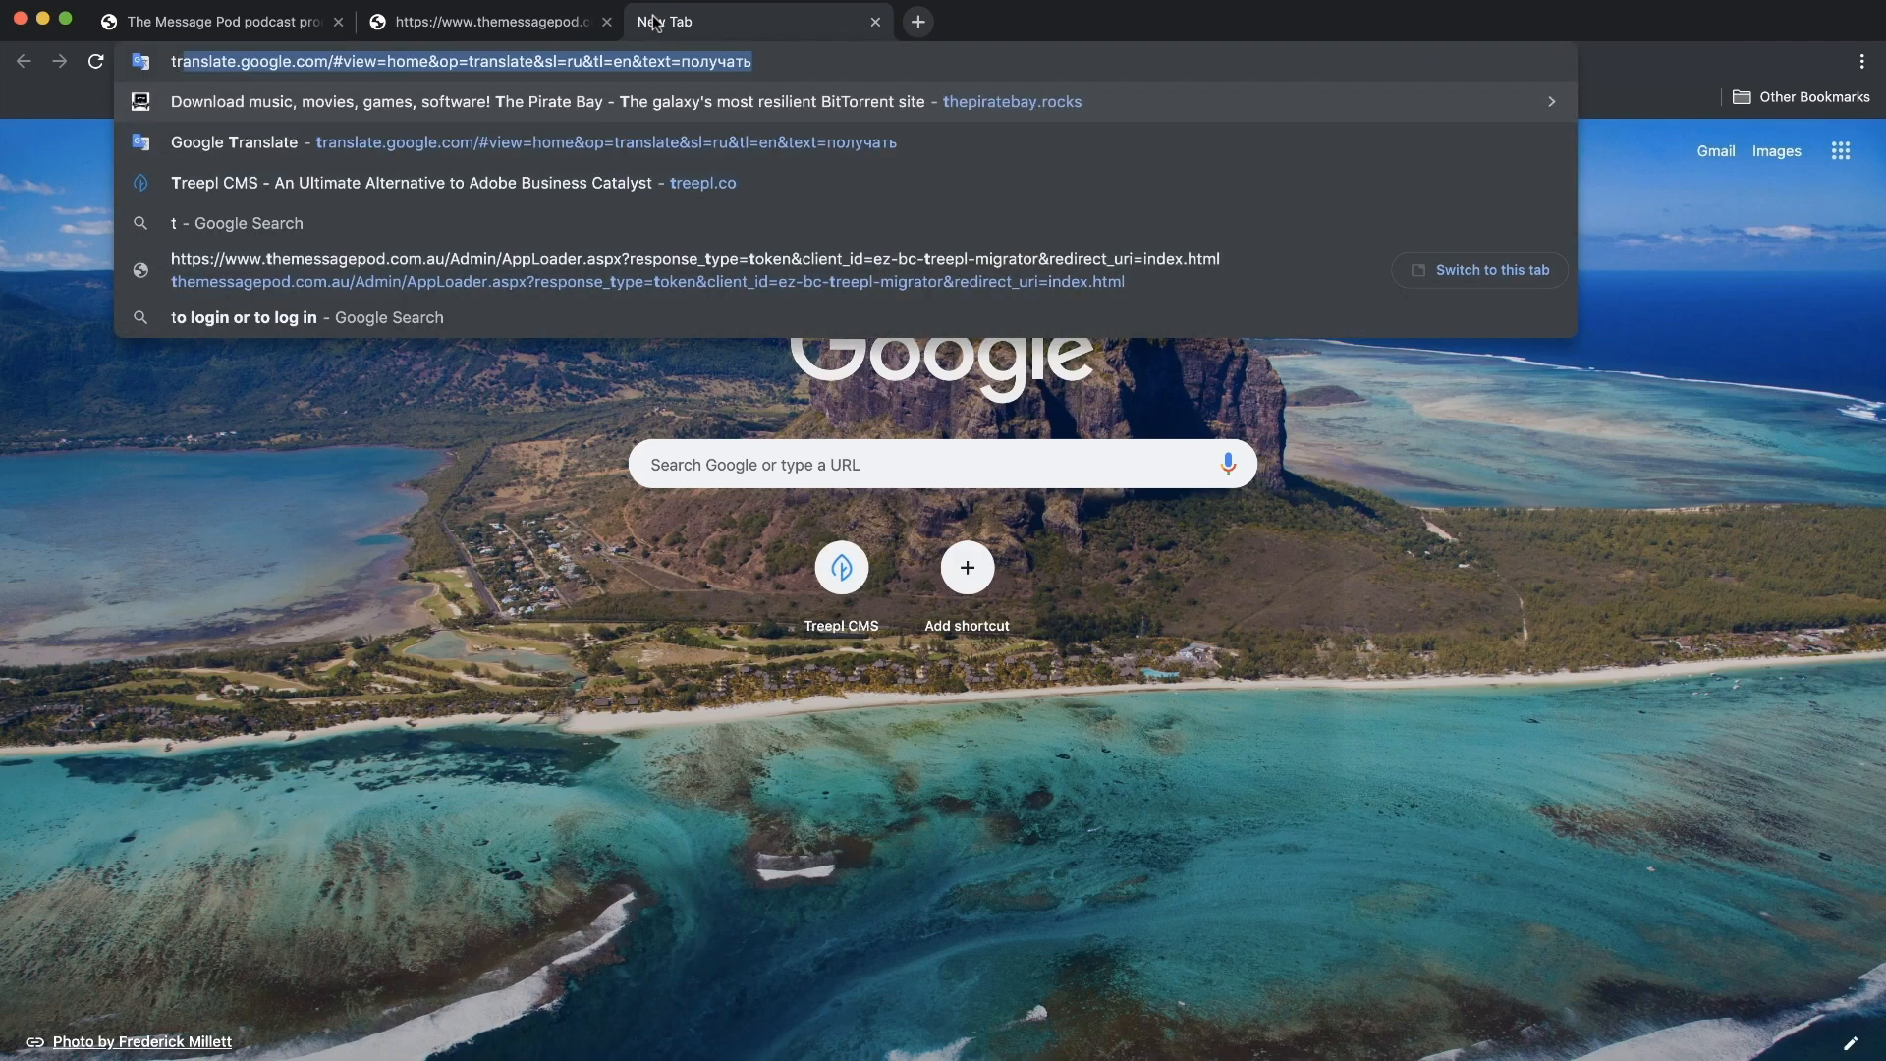
Go to treepl.co/migration, install the BC to Treepl app and log in to Business Catalyst
{"action": "type", "text": "treepl.co/migration"}
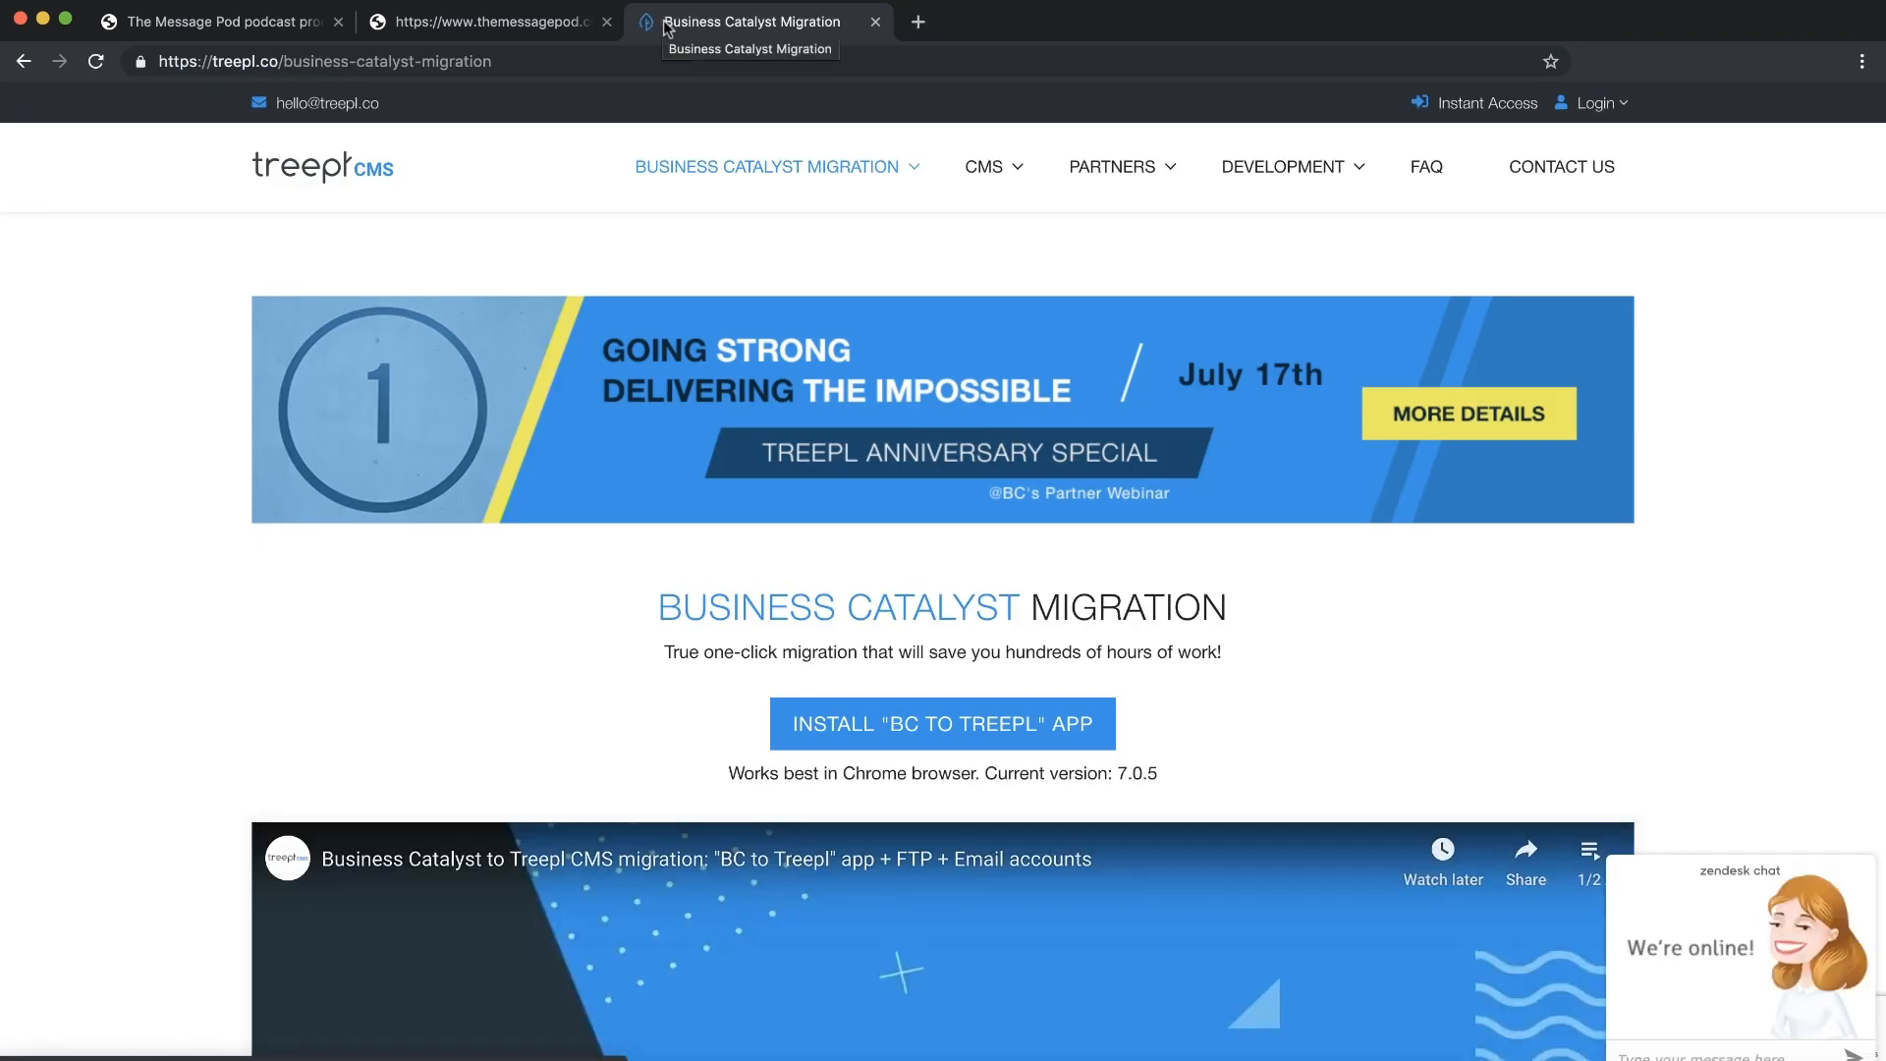
{"action": "mouse_move", "coordinate": [966, 733]}
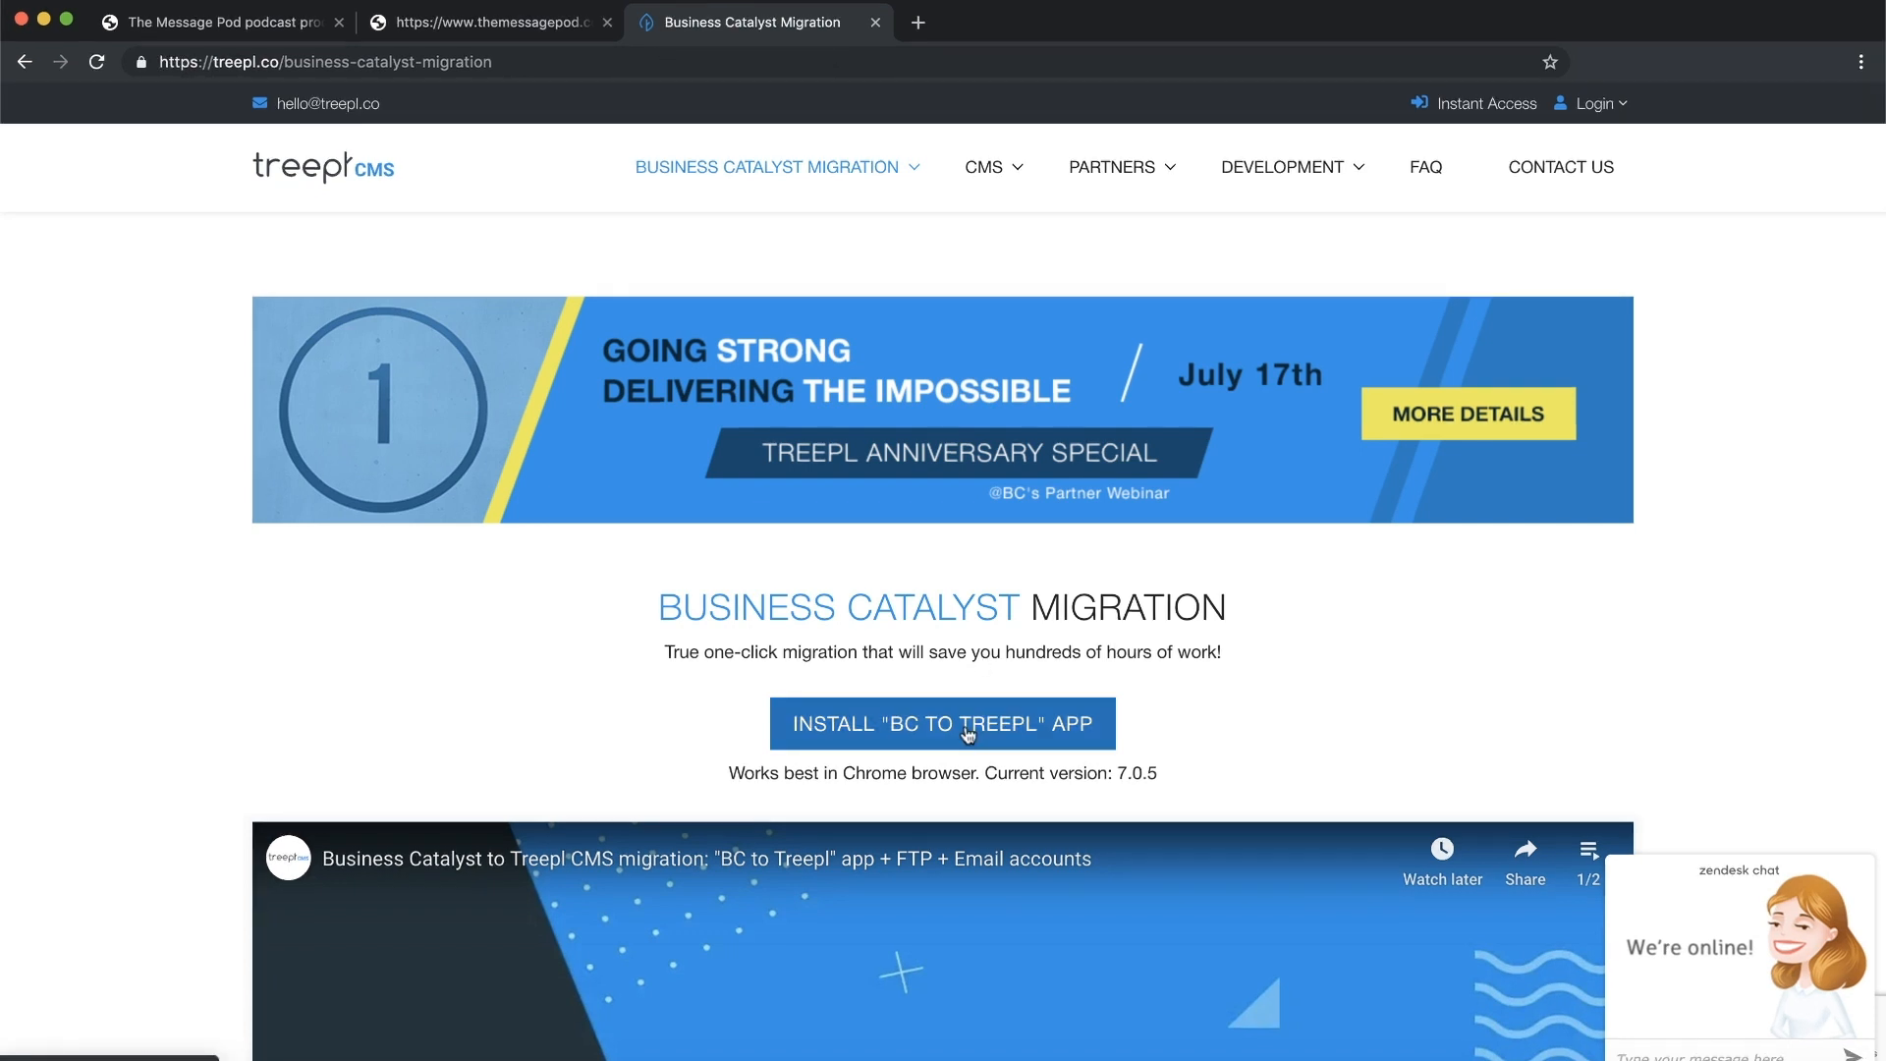
{"action": "left_click", "coordinate": [943, 723]}
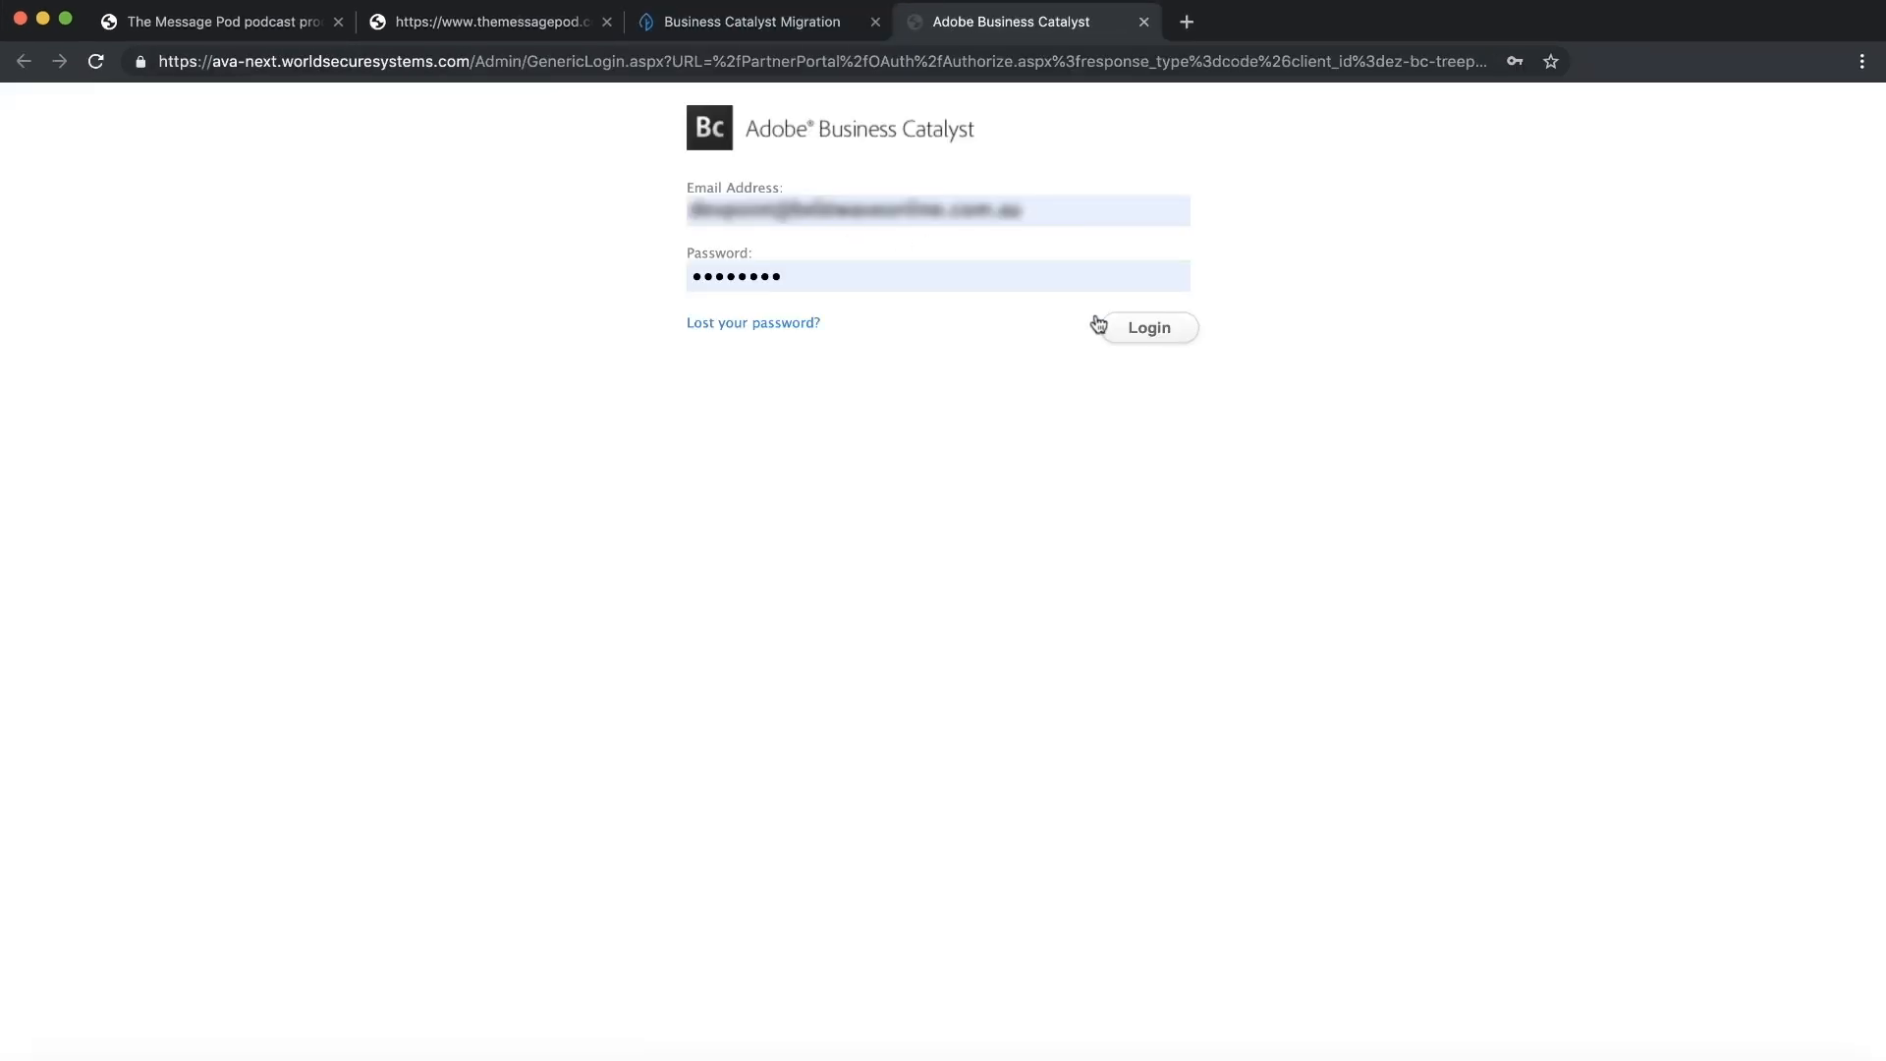
{"action": "left_click", "coordinate": [1149, 326]}
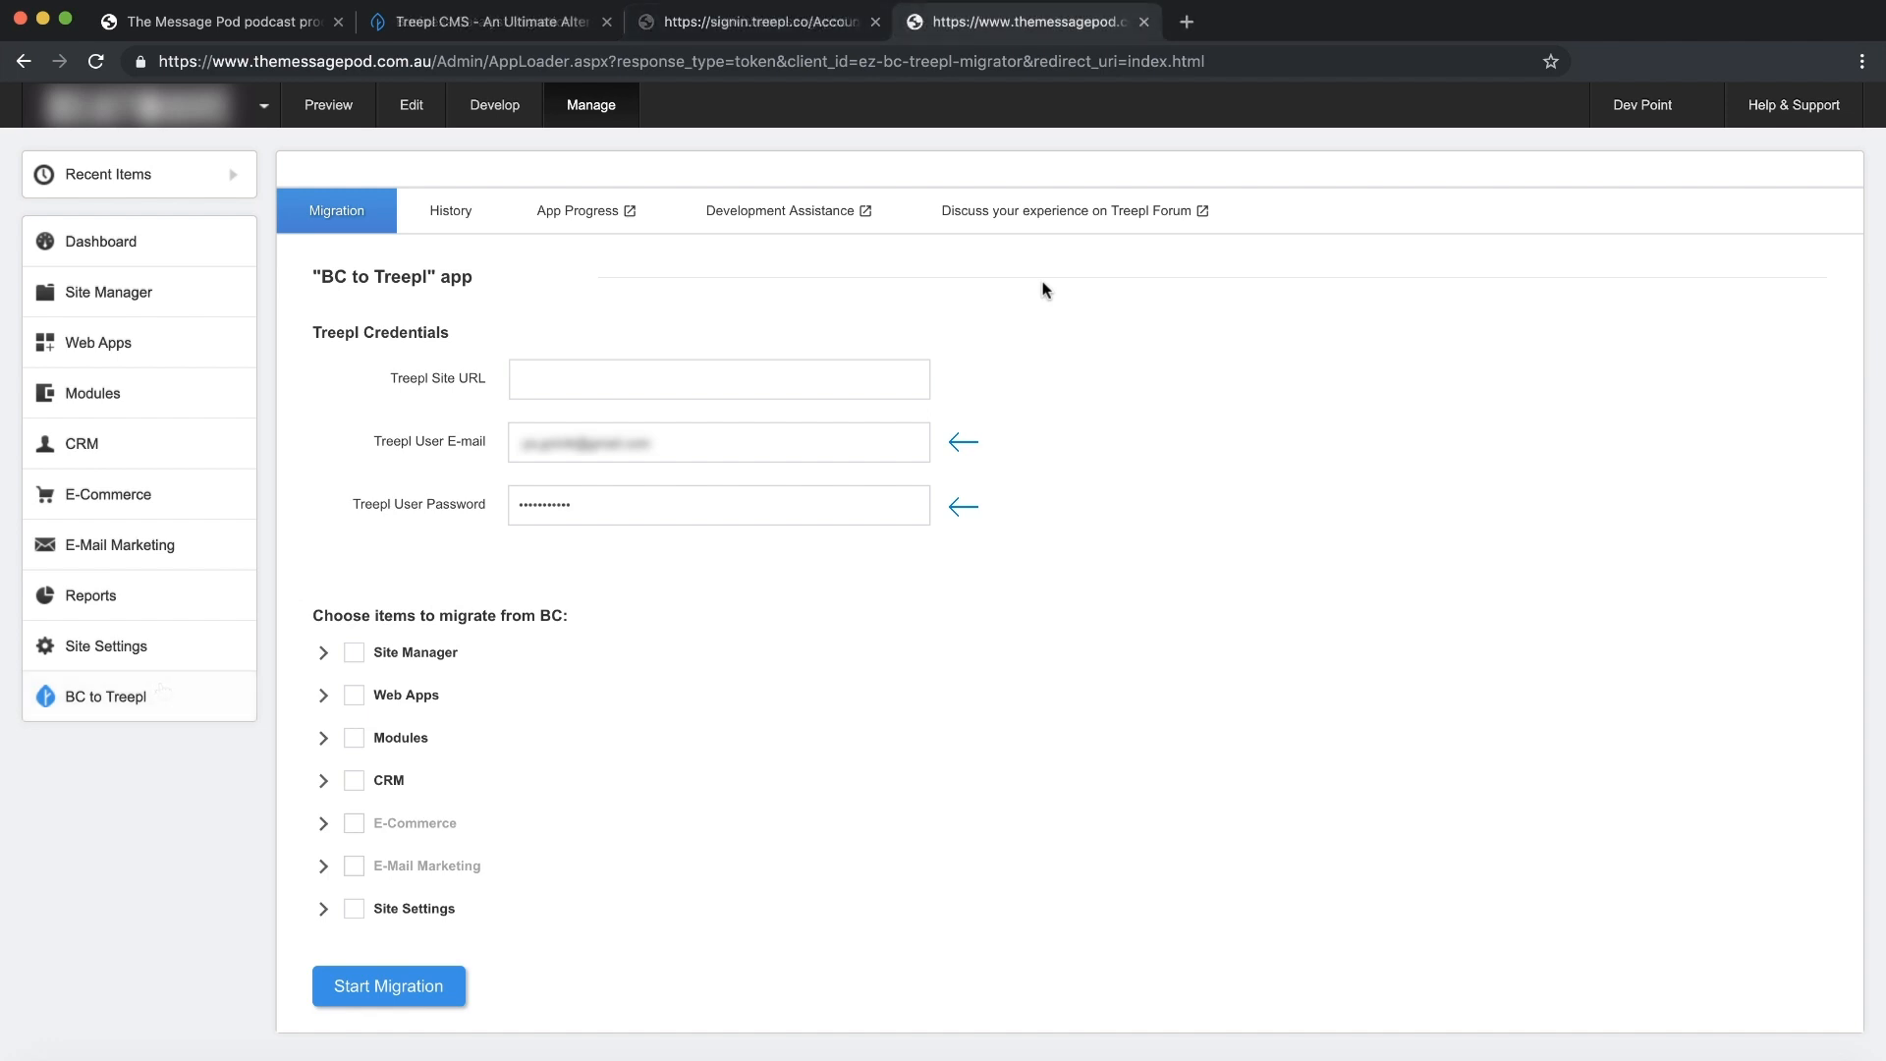
{"action": "type", "text": "https://message-pod-transfer.trialsite.co"}
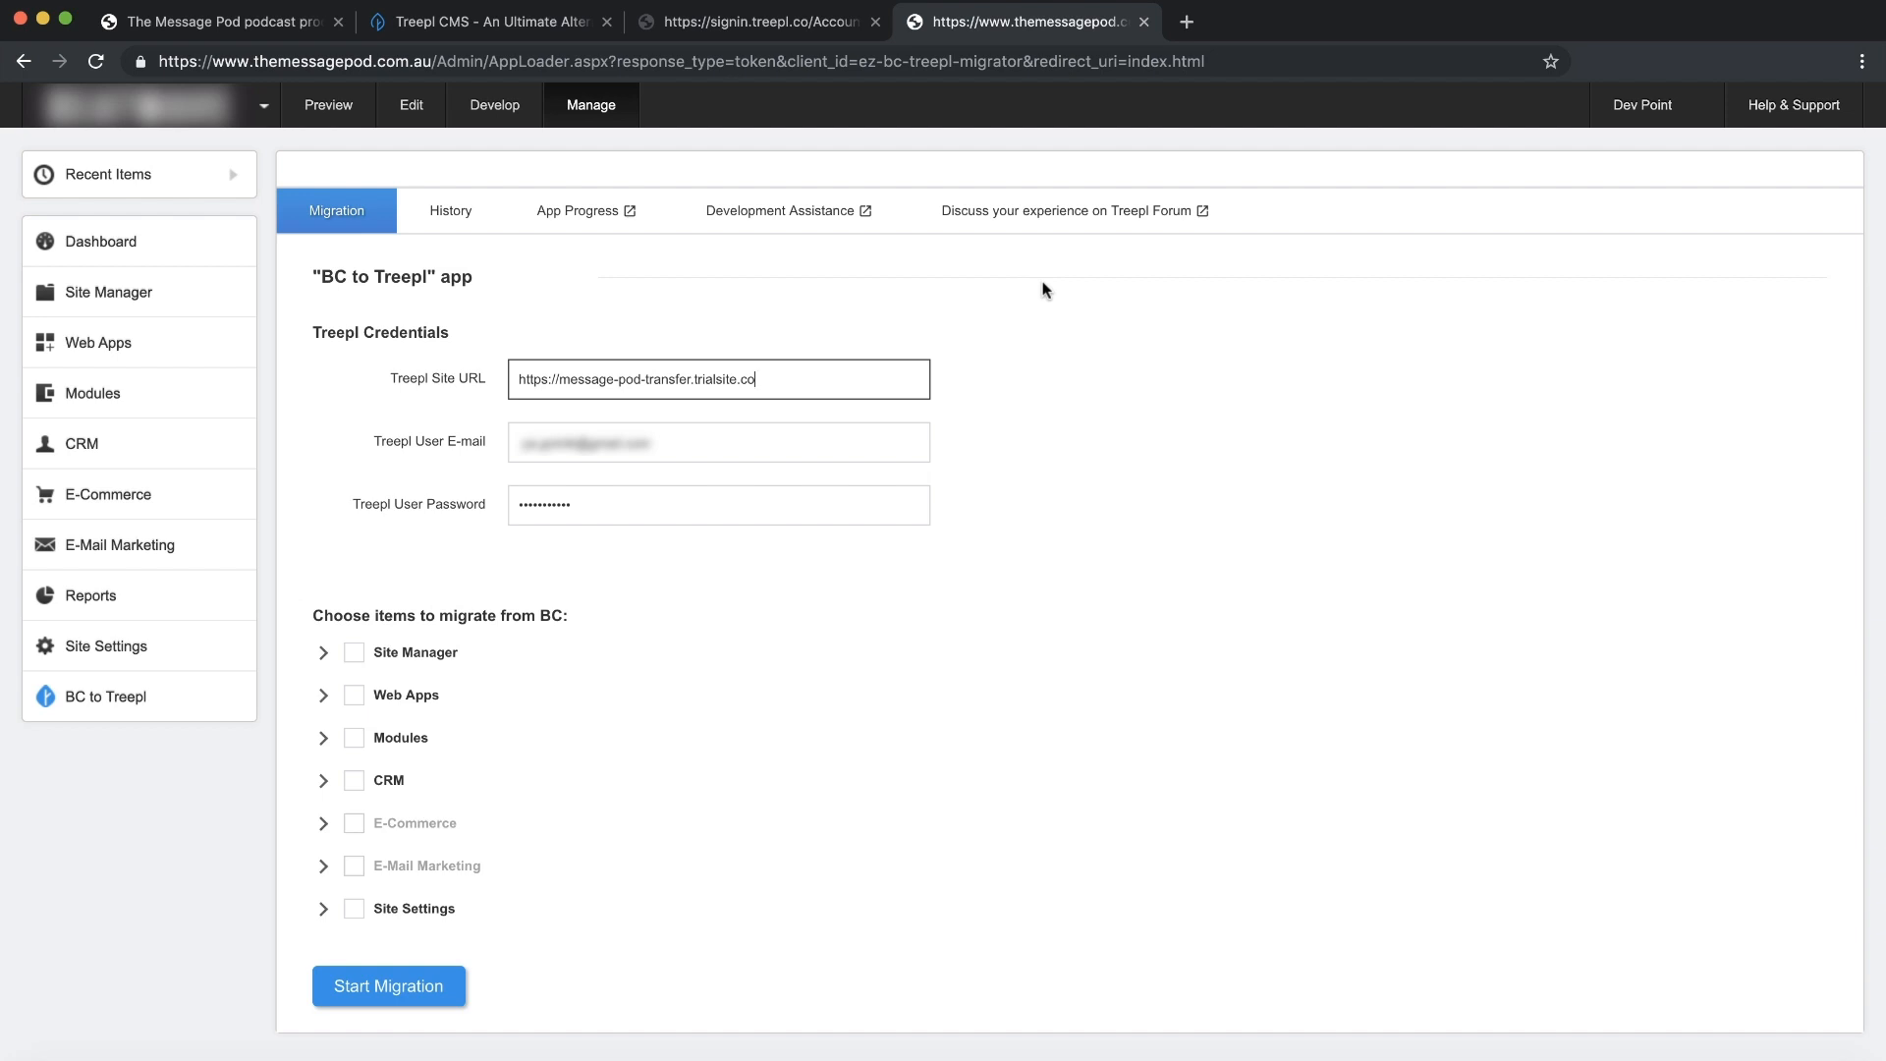
{"action": "mouse_move", "coordinate": [498, 49]}
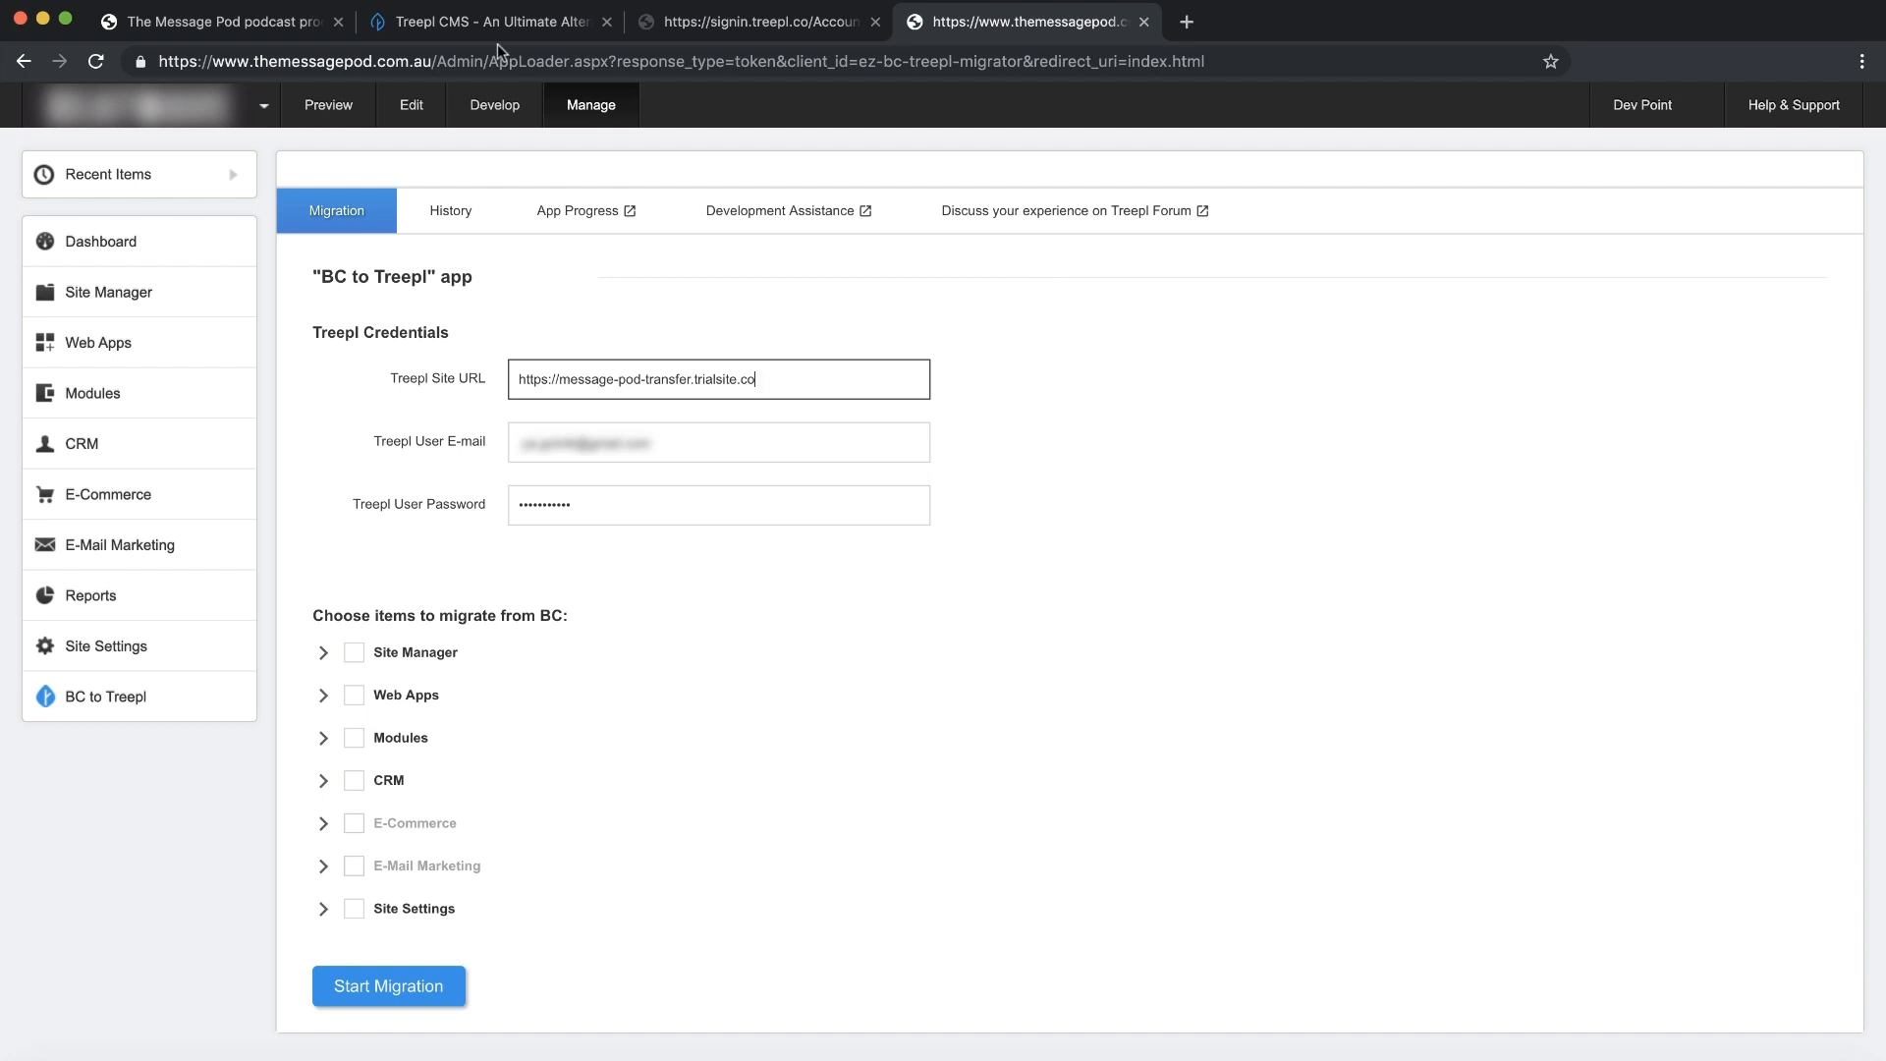
{"action": "left_click", "coordinate": [497, 21]}
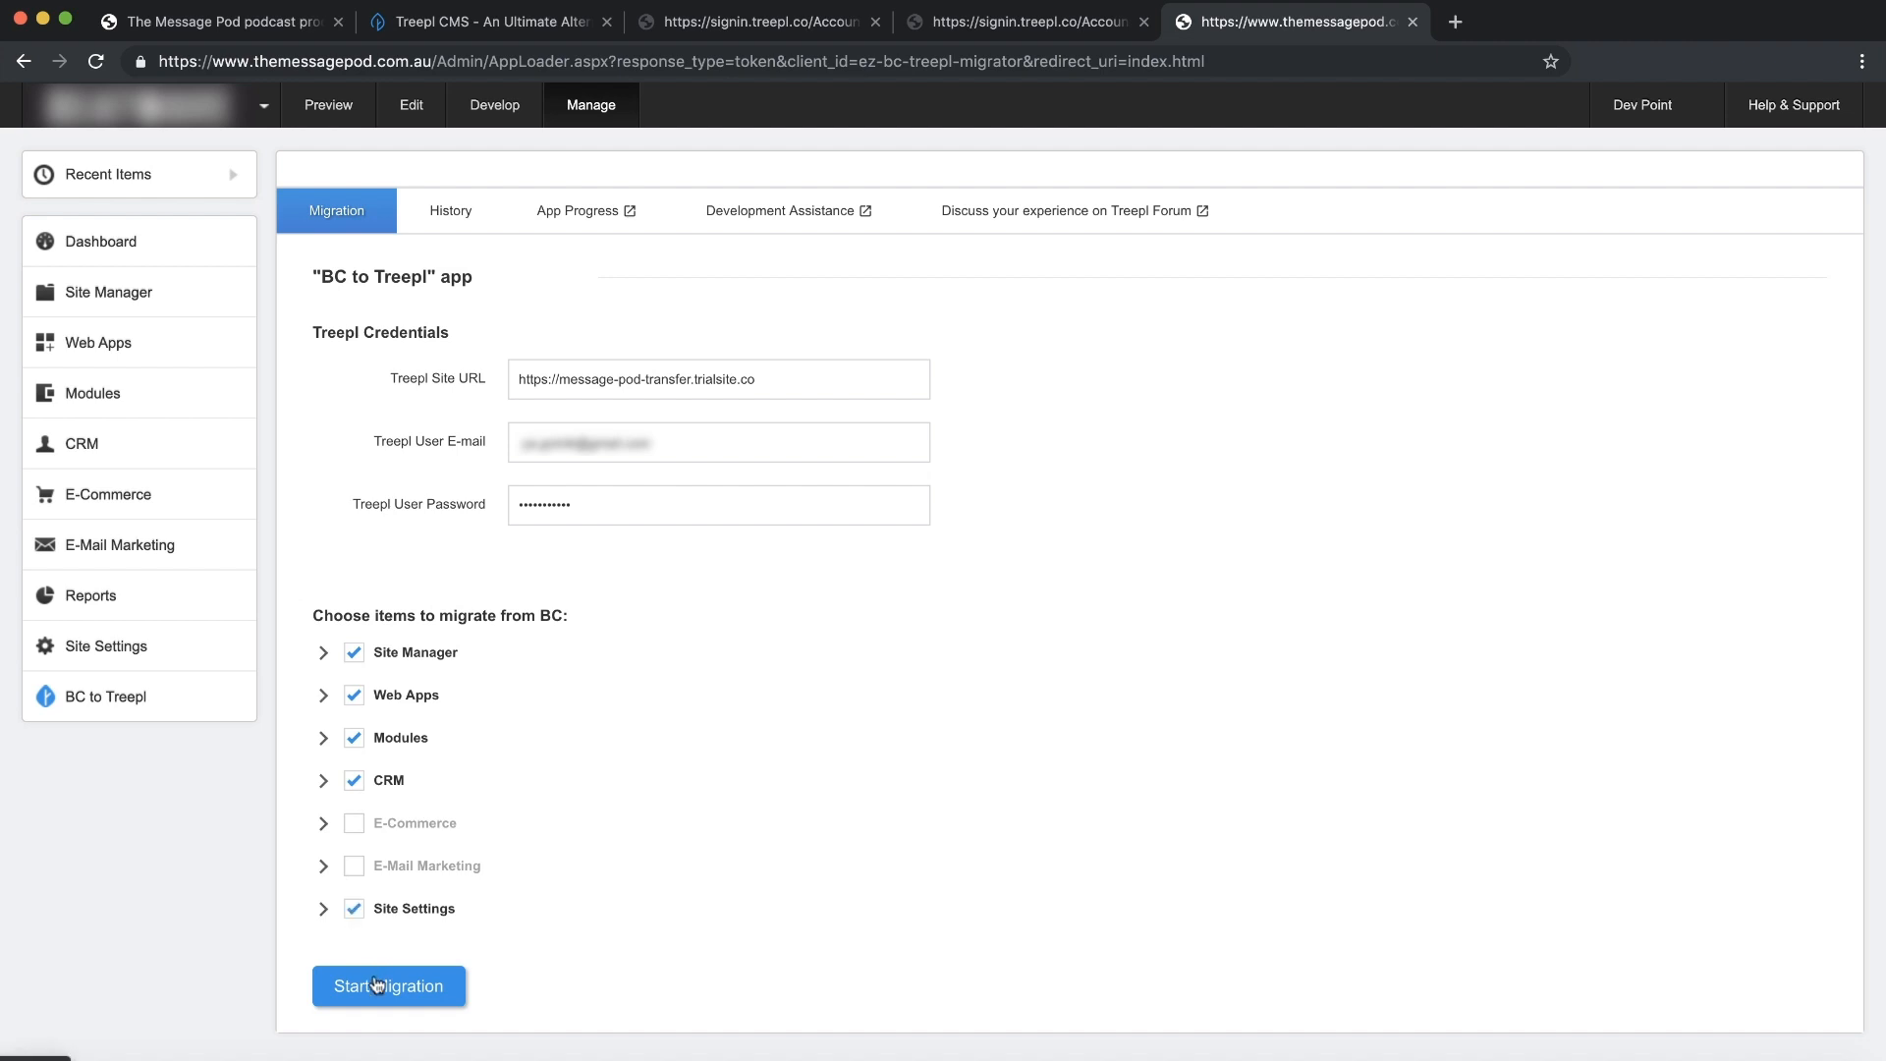
Start the migration of Site Manager, Web Apps, Modules, CRM and Site Settings to Treepl
{"action": "left_click", "coordinate": [389, 986]}
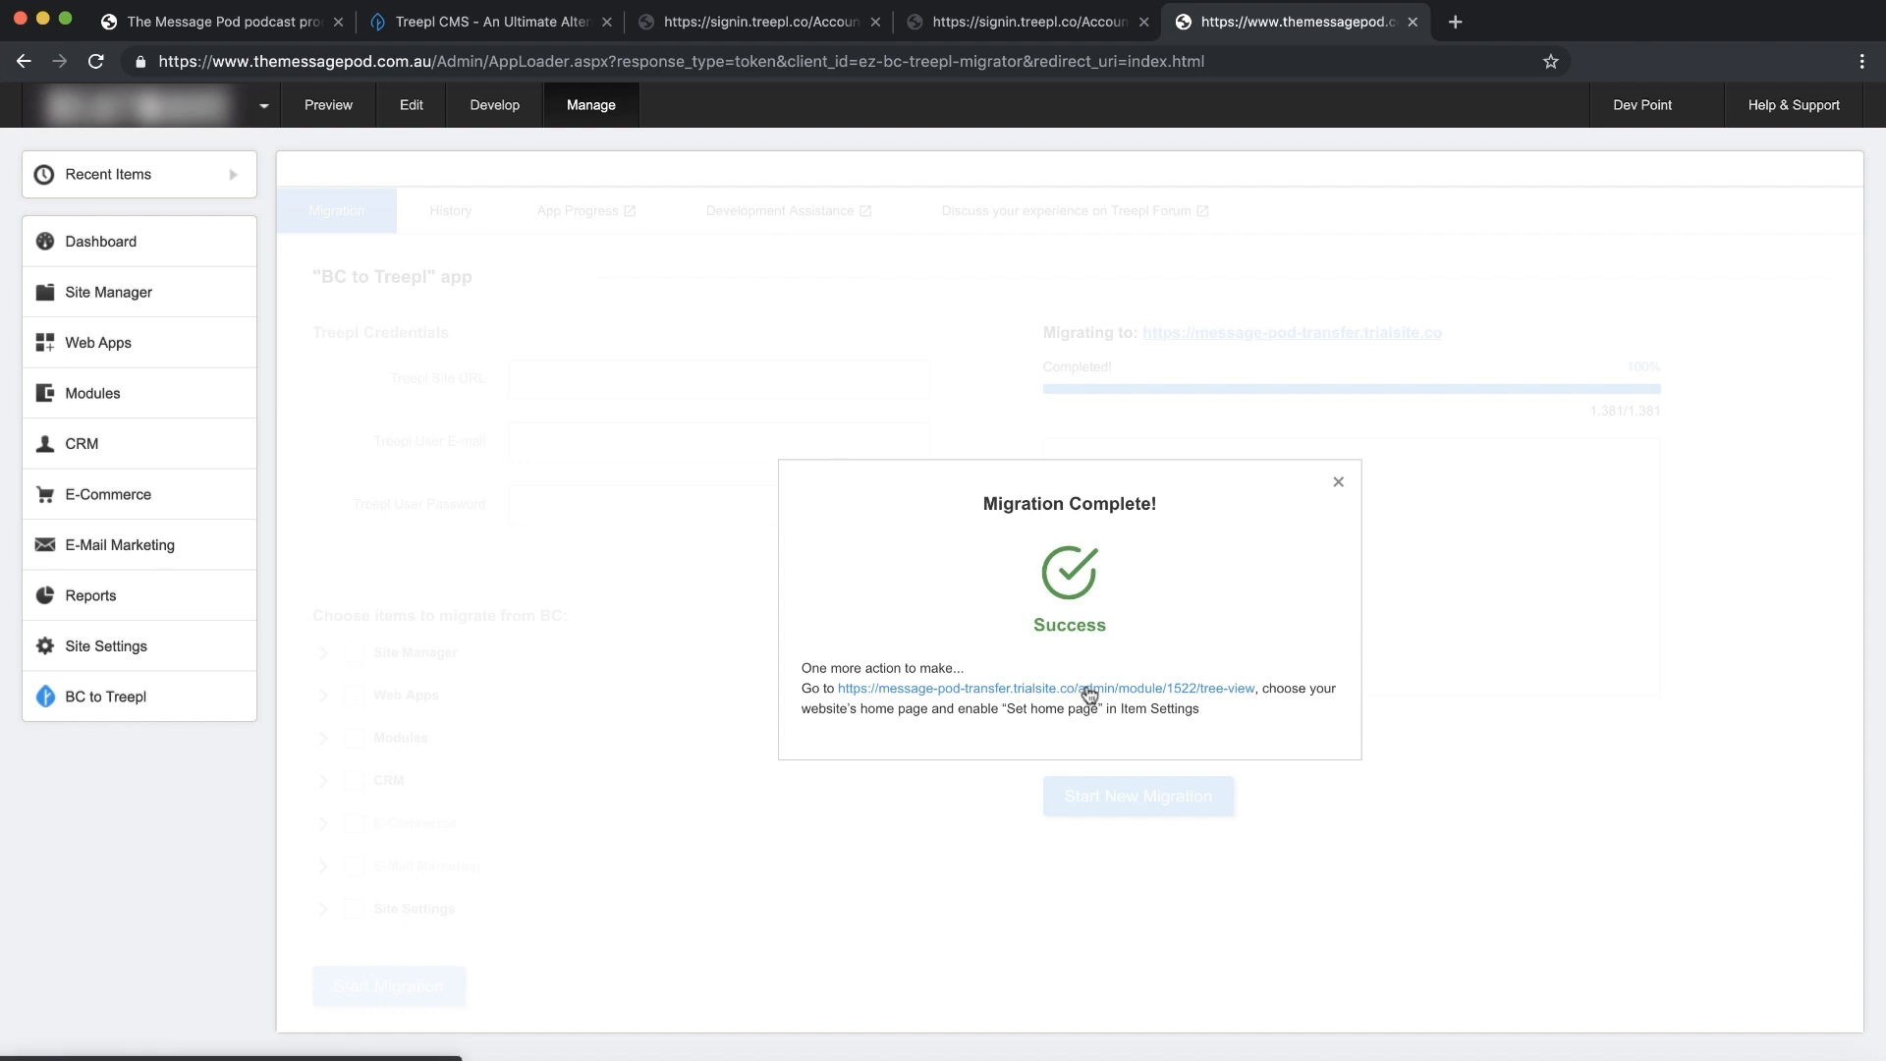
In the trial site's page tree, set the migrated Home page as the site home page
{"action": "left_click", "coordinate": [1087, 689]}
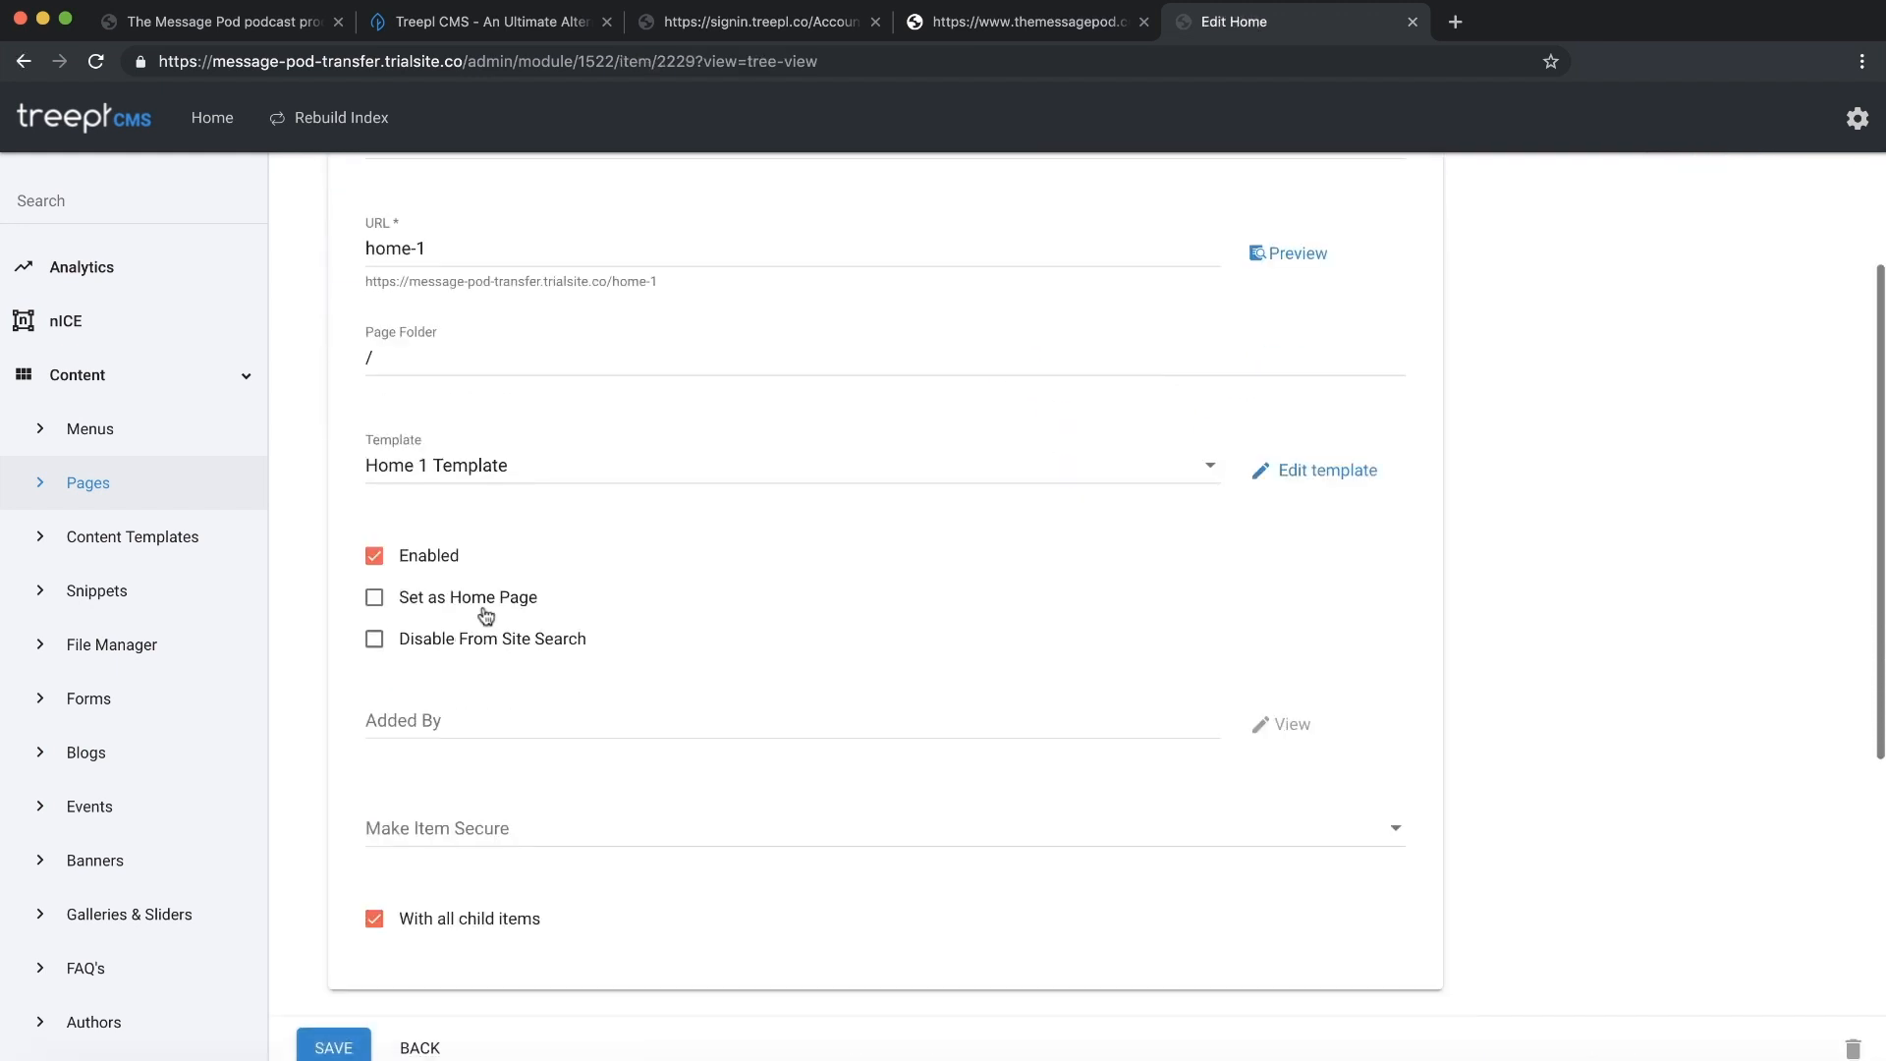
{"action": "left_click", "coordinate": [373, 597]}
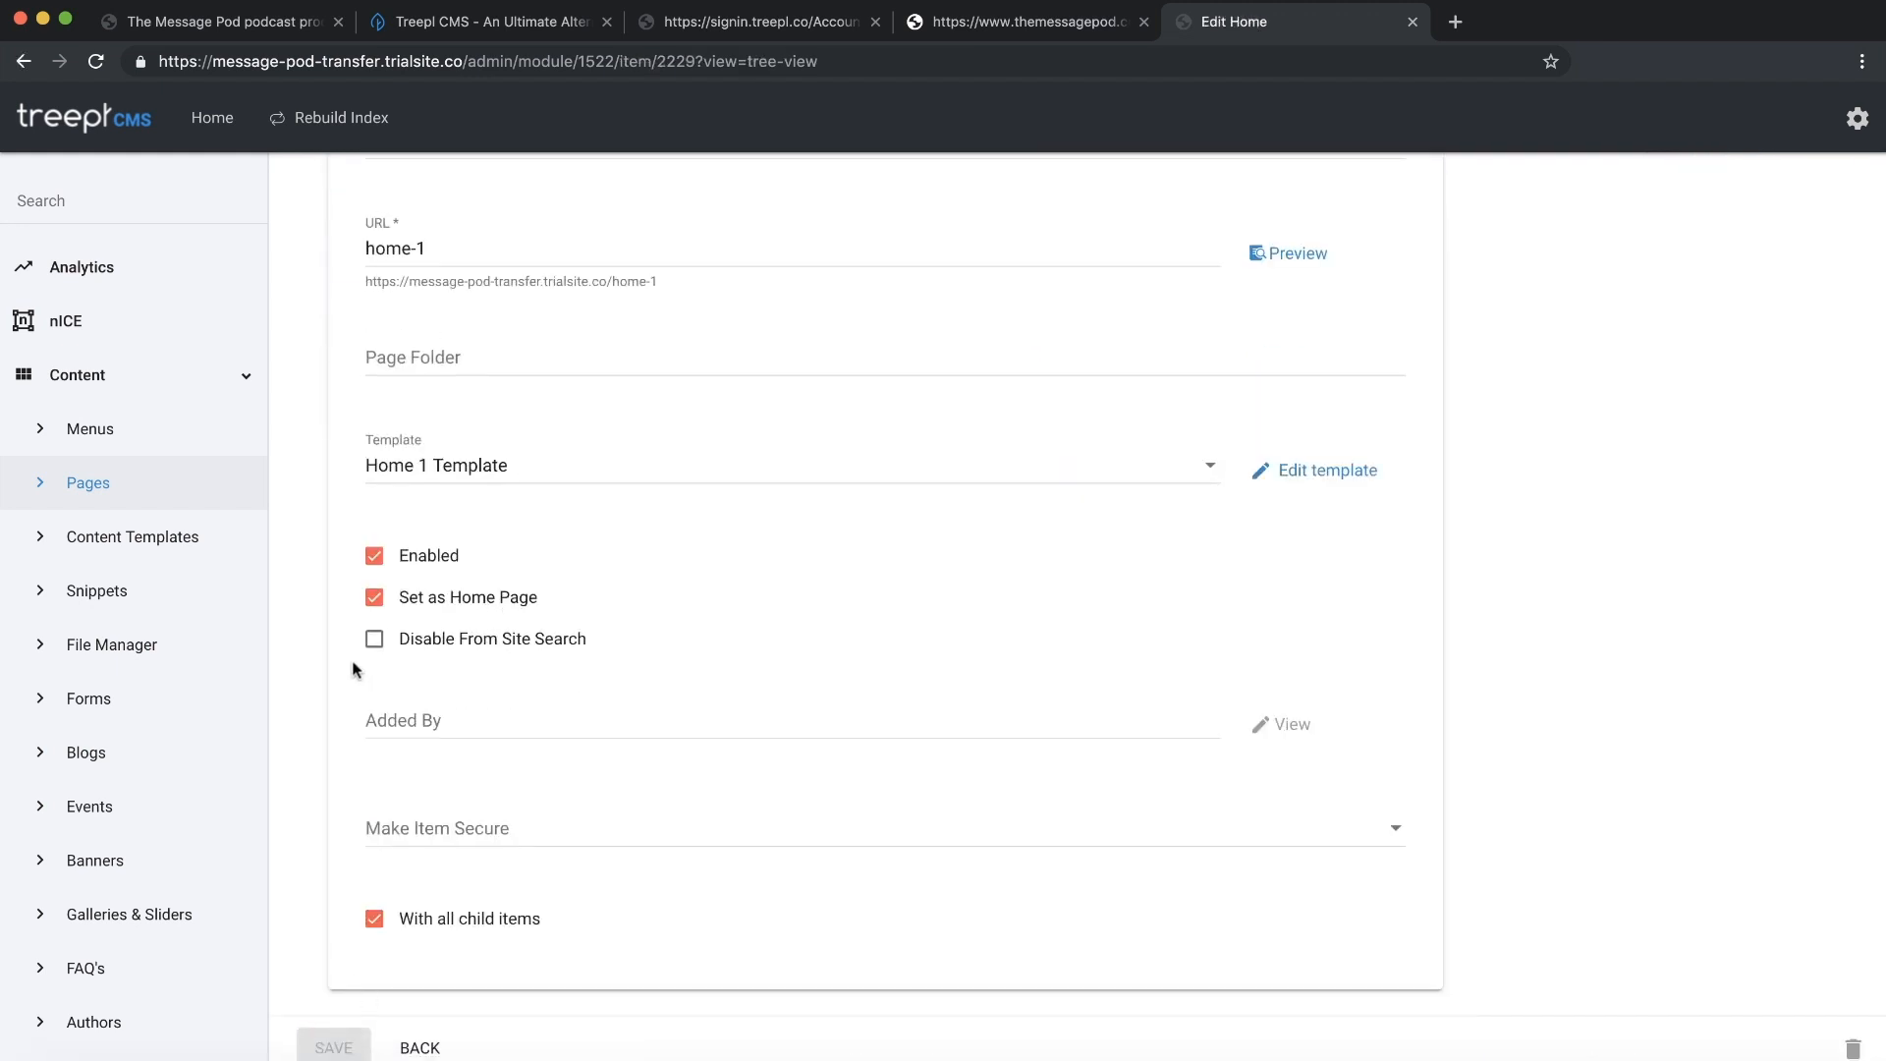
{"action": "scroll", "scroll_direction": "up", "scroll_amount": 3}
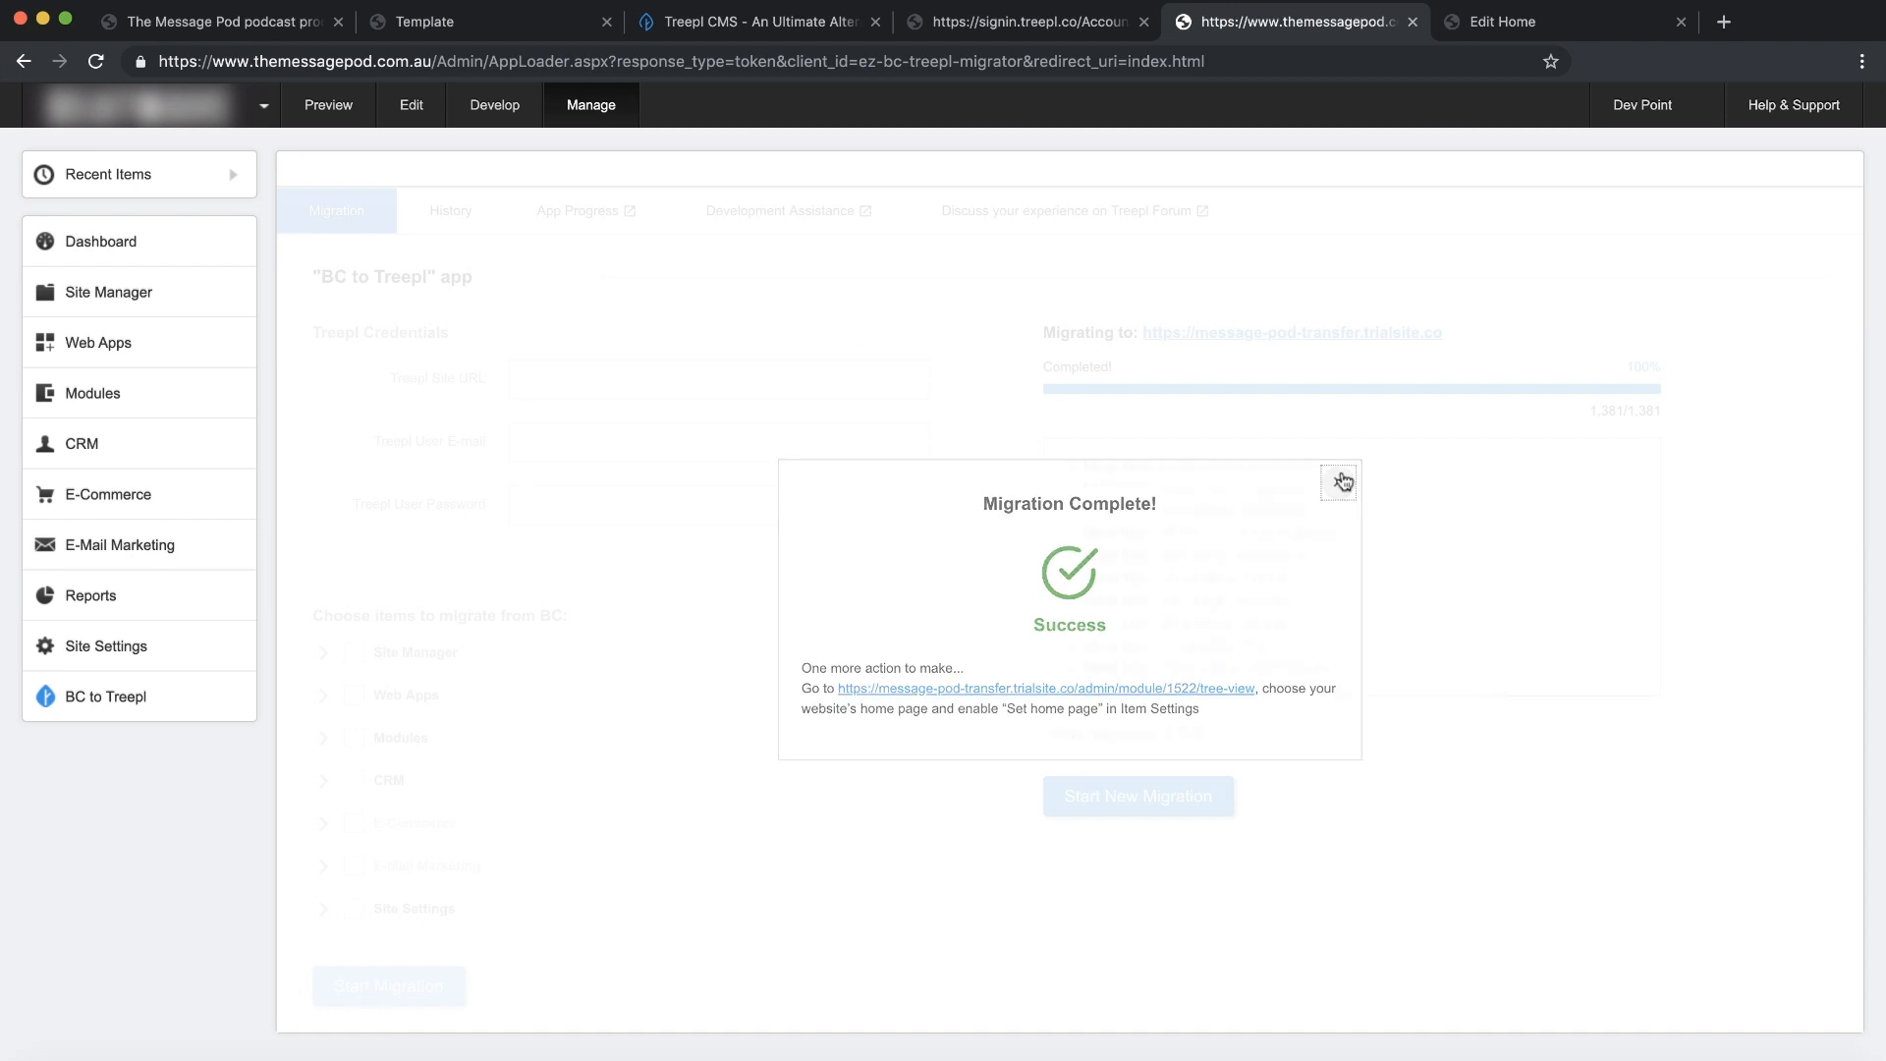
Dismiss the Migration Complete message to reveal the log with 1,378 items migrated
{"action": "left_click", "coordinate": [1339, 483]}
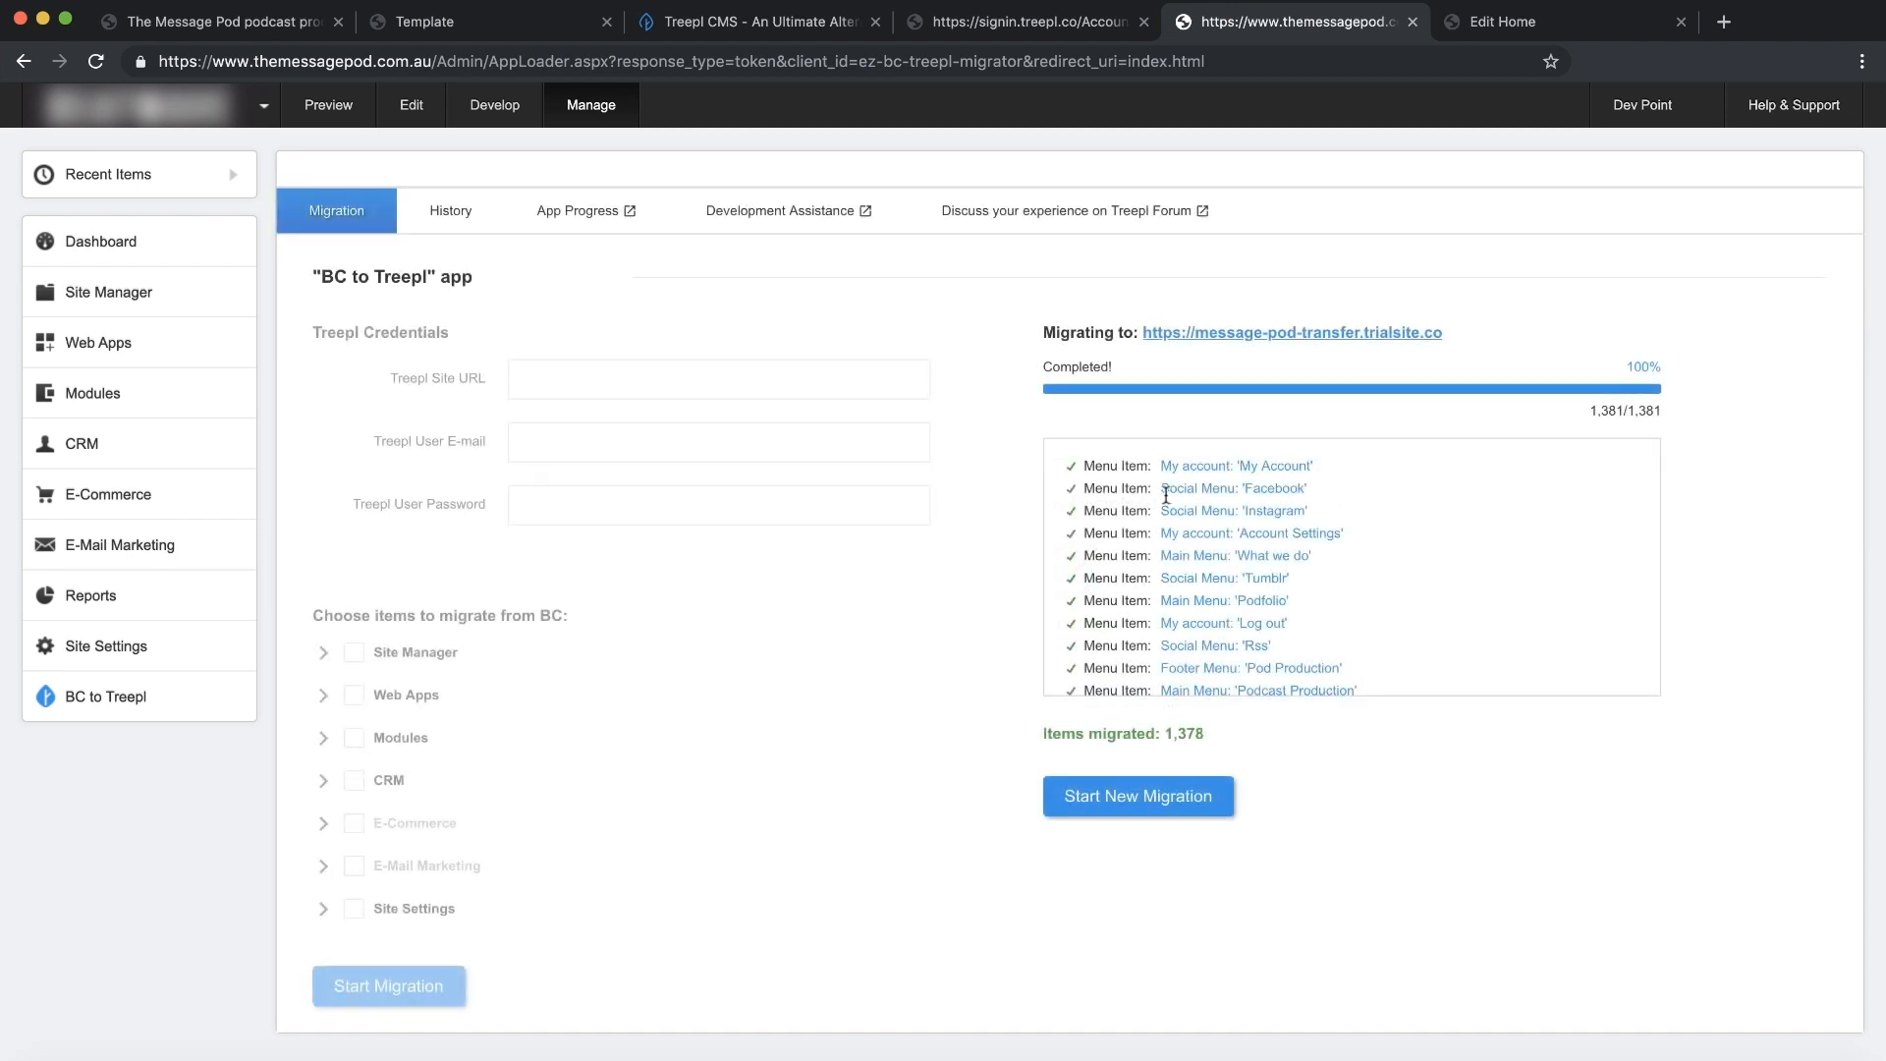
{"action": "mouse_move", "coordinate": [1053, 220]}
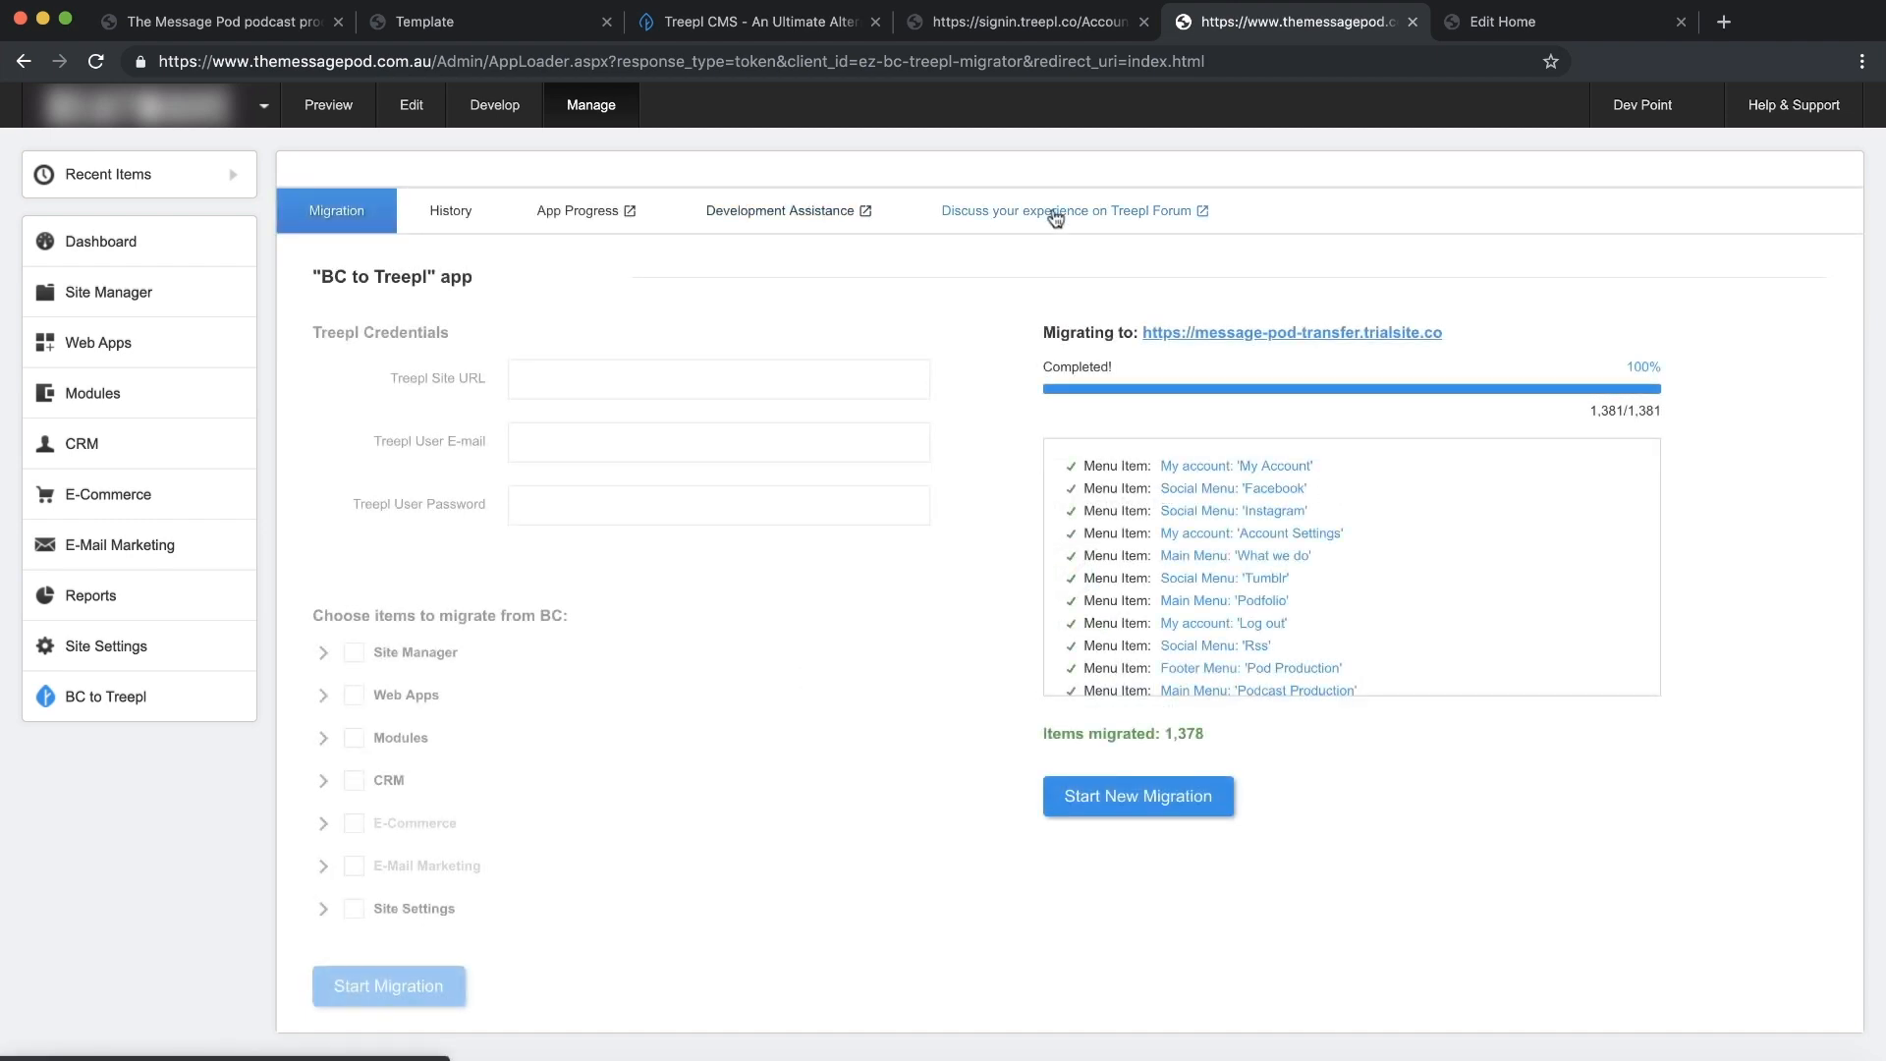
{"action": "mouse_move", "coordinate": [1086, 222]}
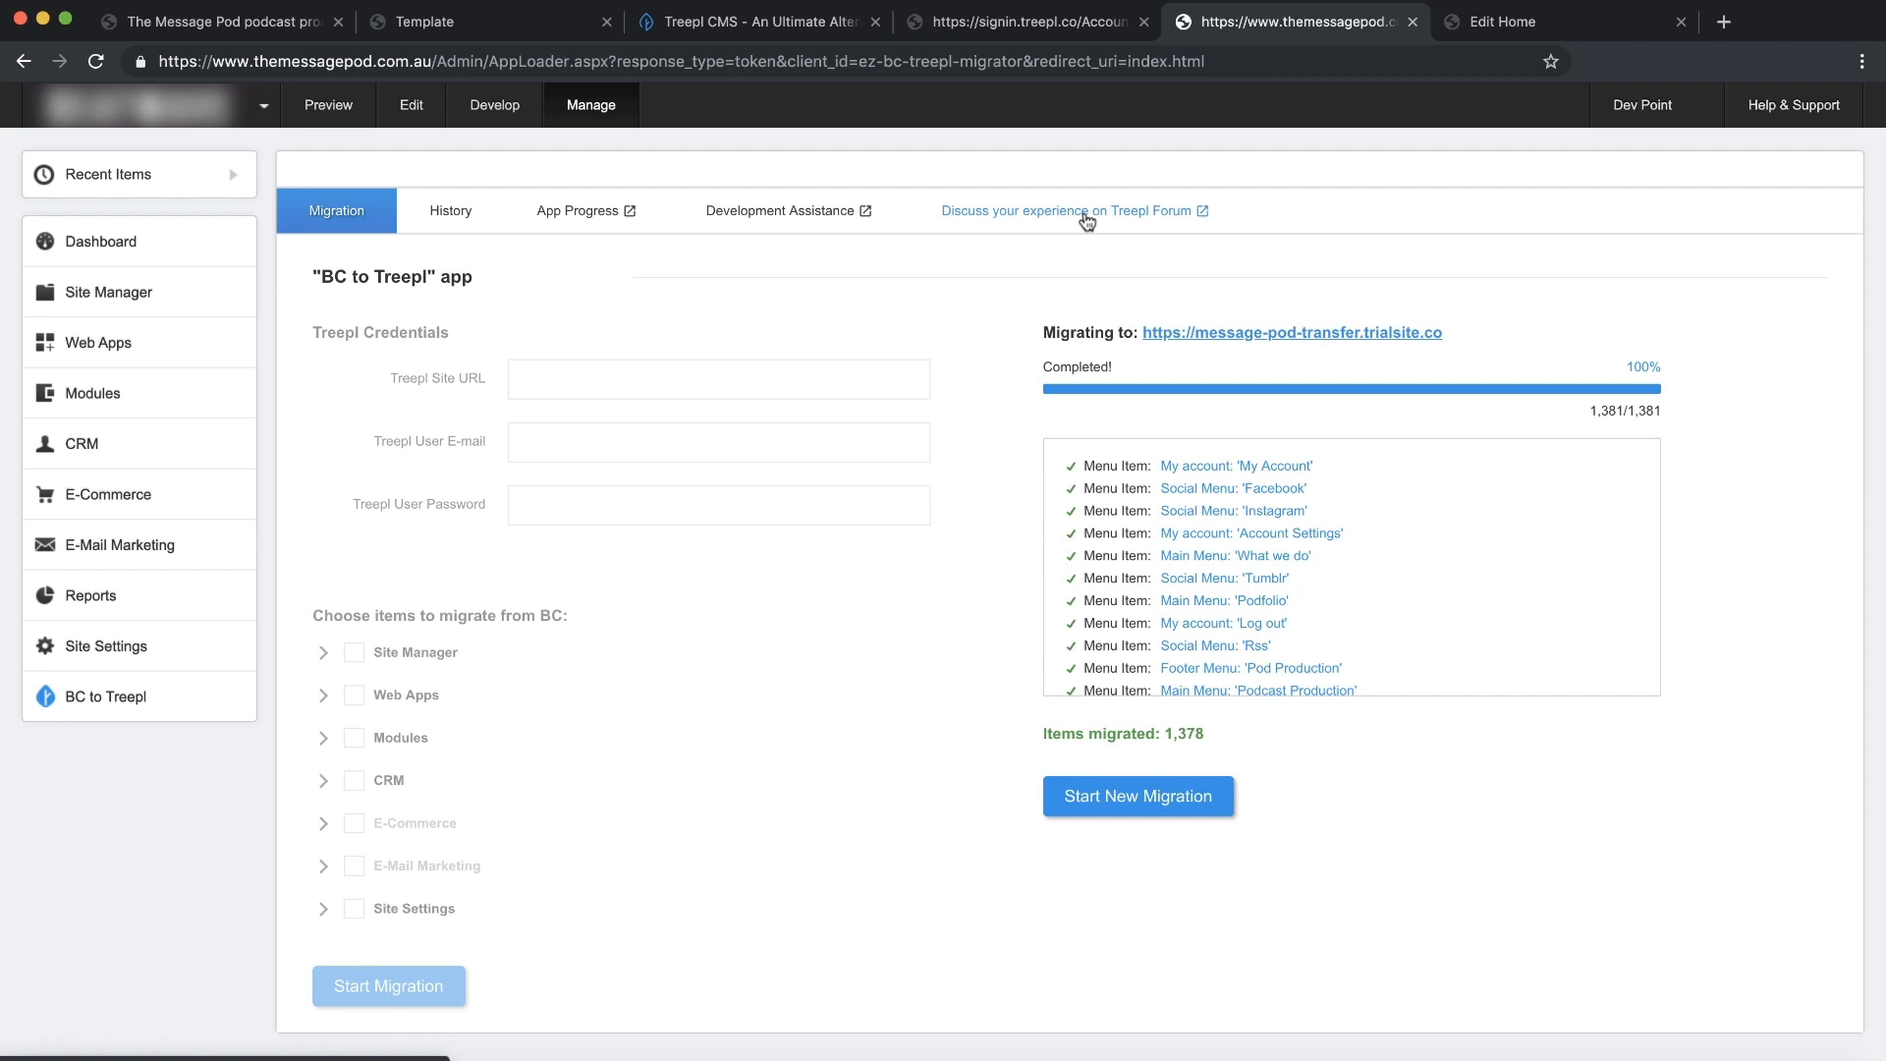